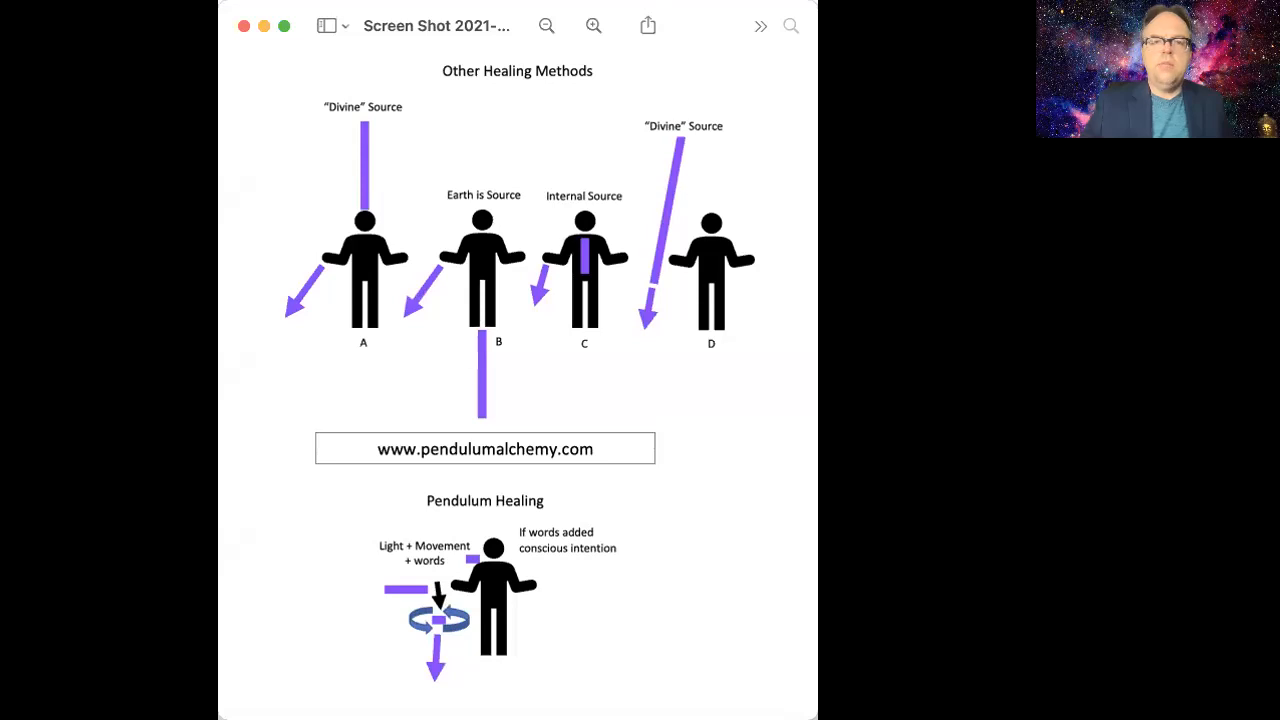
{"action": "mouse_move", "coordinate": [304, 12]}
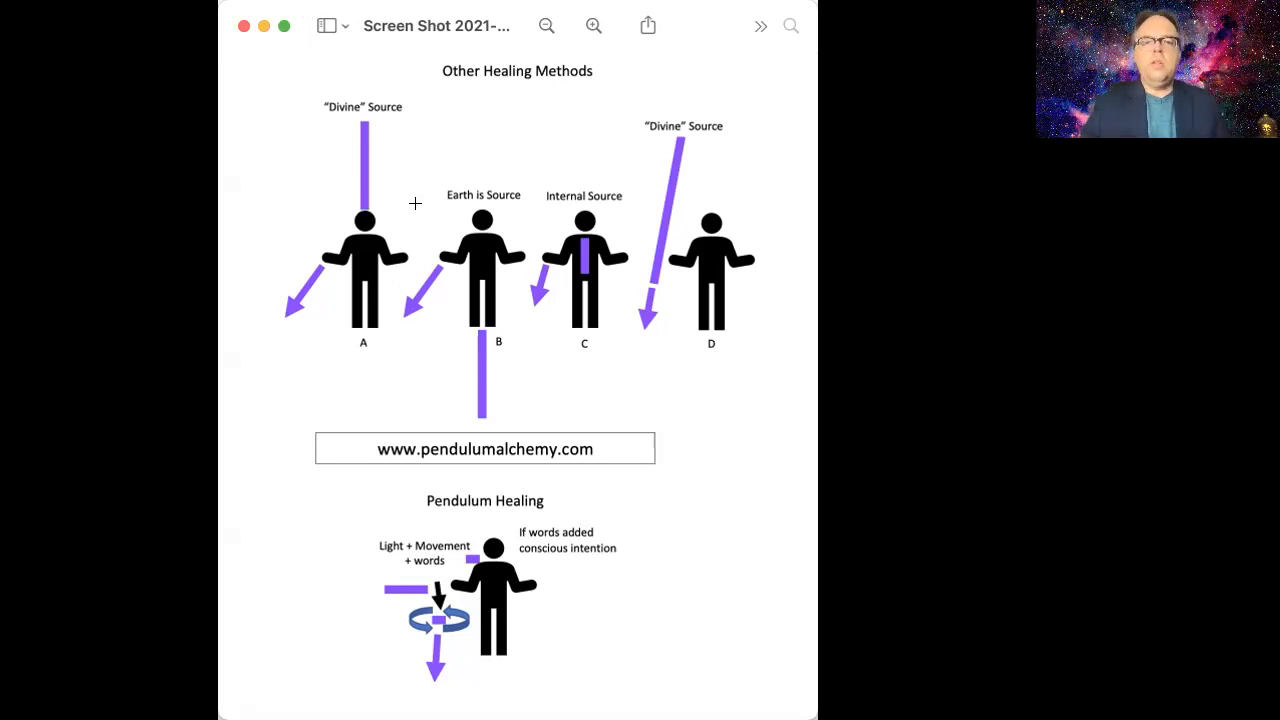
{"action": "mouse_move", "coordinate": [398, 152]}
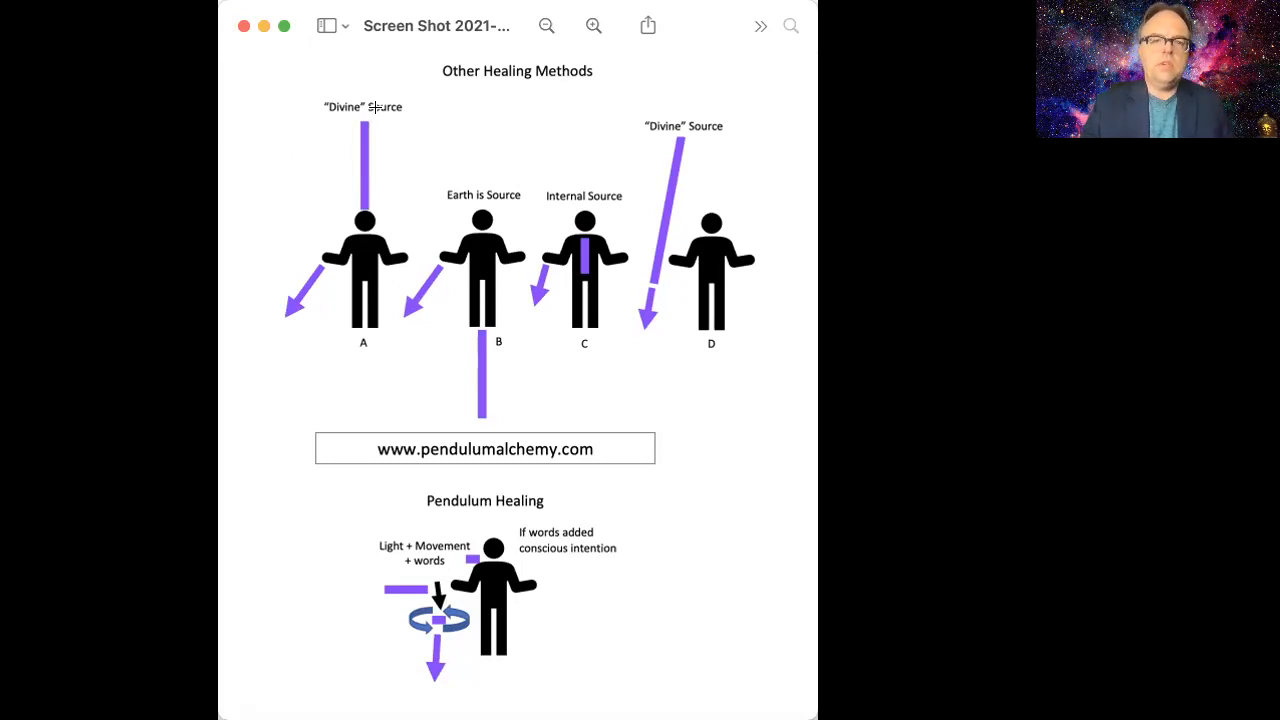
{"action": "mouse_move", "coordinate": [312, 84]}
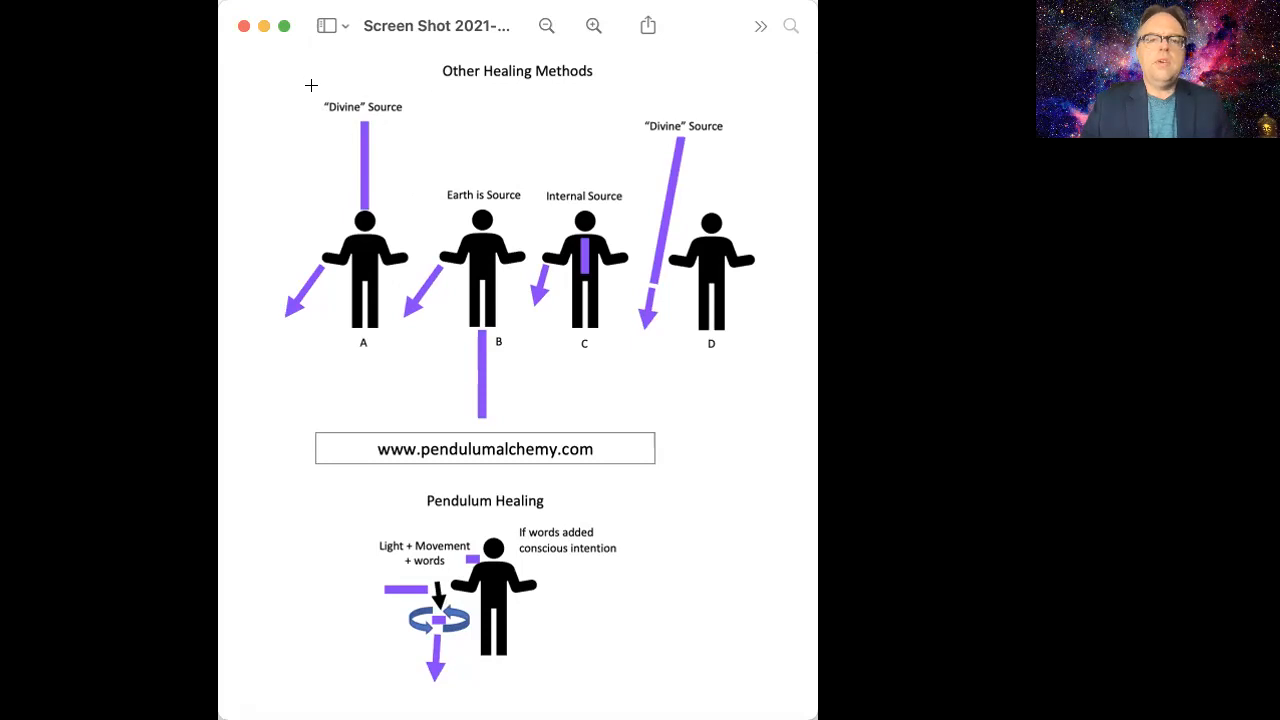
{"action": "mouse_move", "coordinate": [426, 112]}
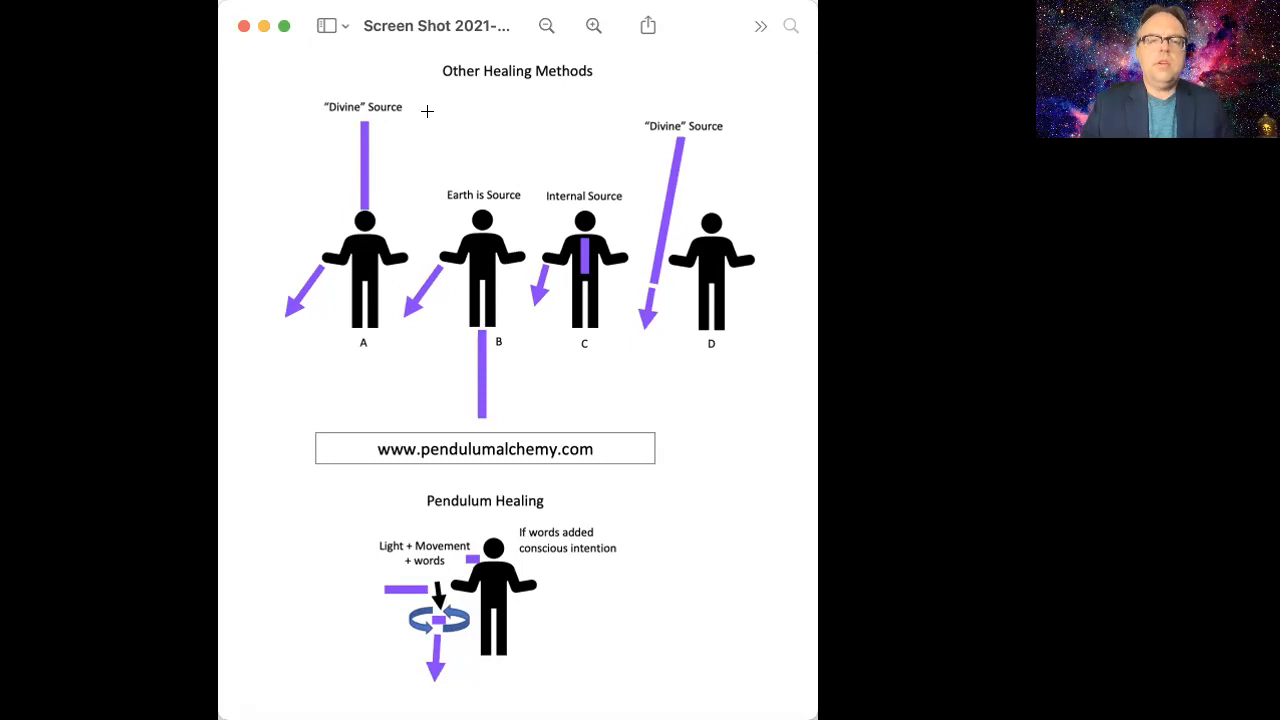
{"action": "mouse_move", "coordinate": [260, 104]}
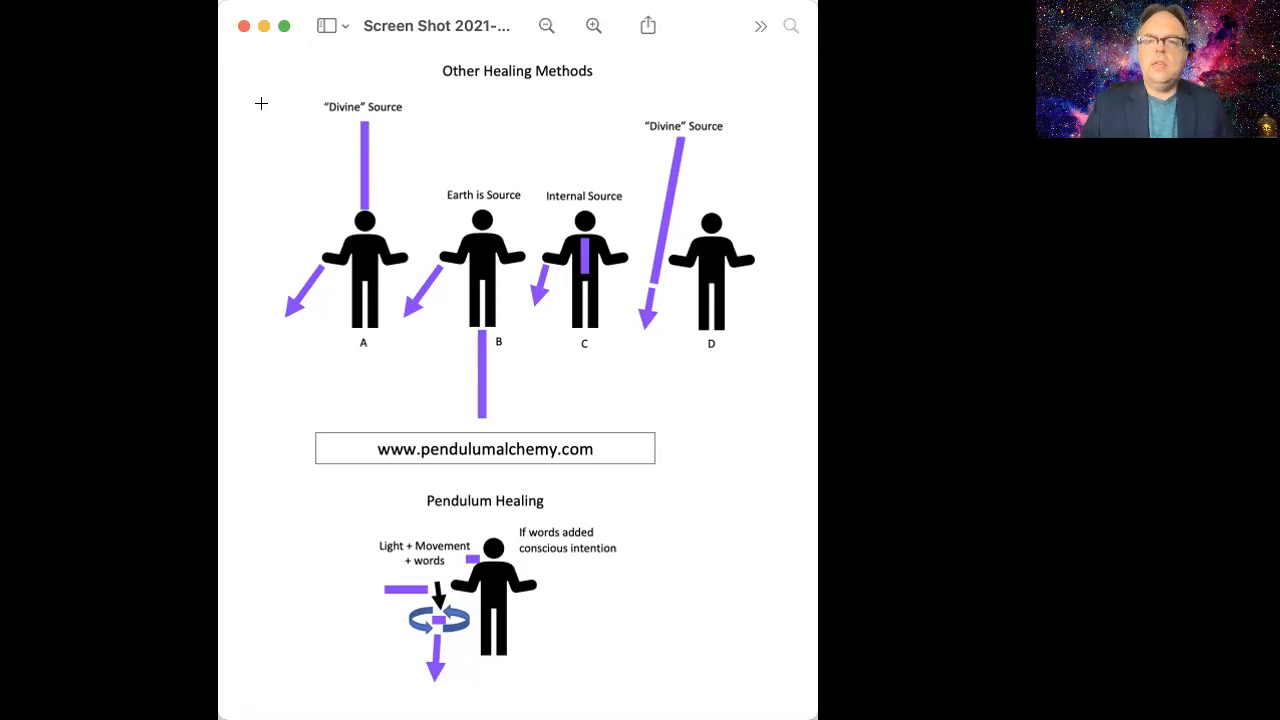
{"action": "mouse_move", "coordinate": [362, 220]}
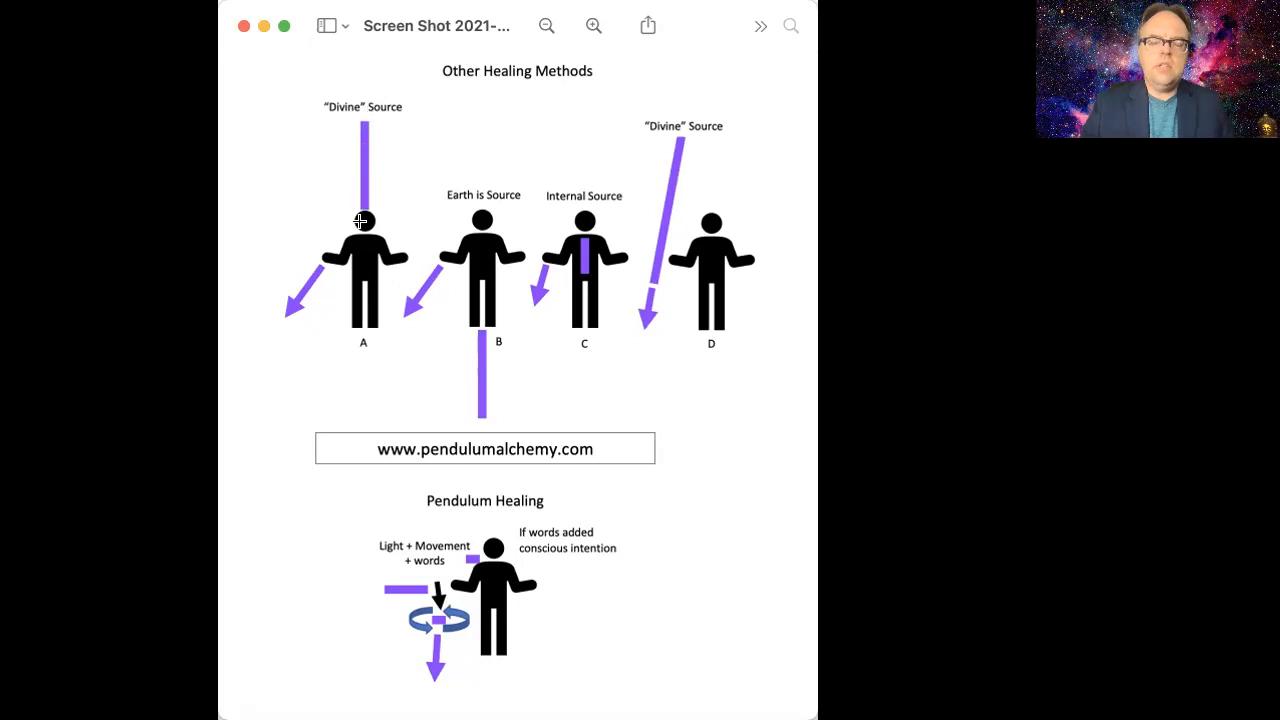
{"action": "mouse_move", "coordinate": [326, 286]}
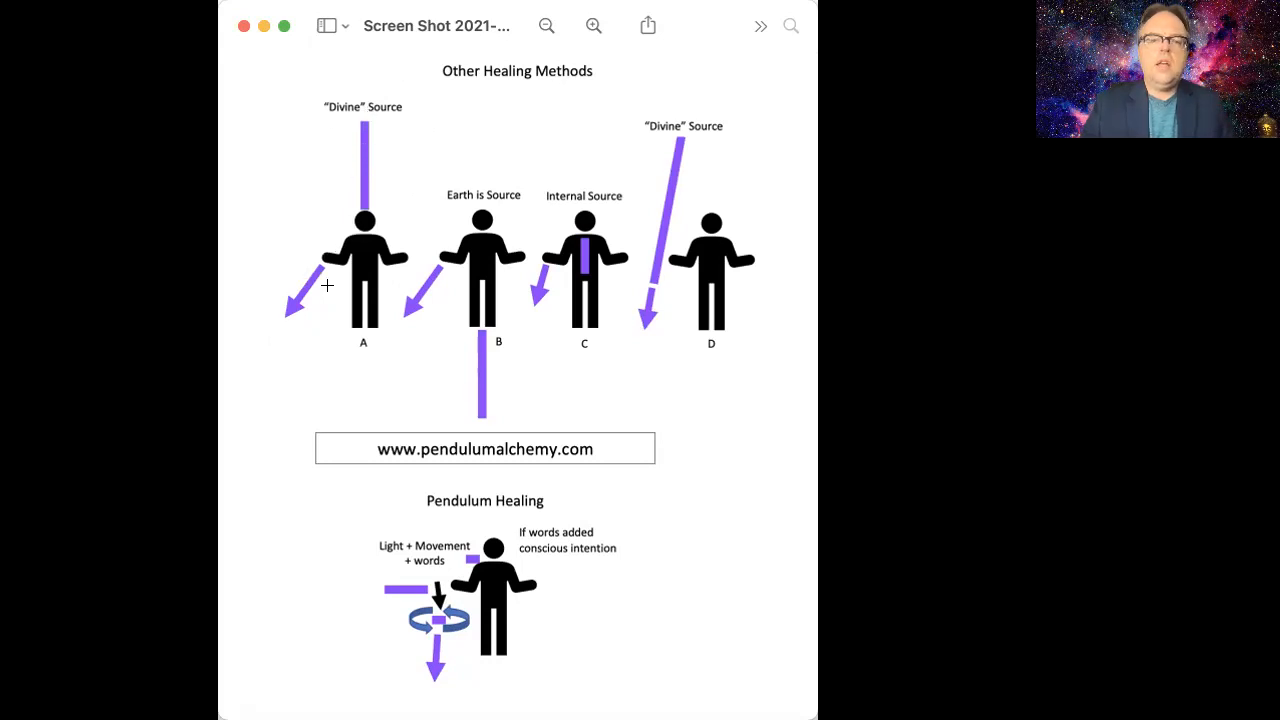
{"action": "mouse_move", "coordinate": [288, 302]}
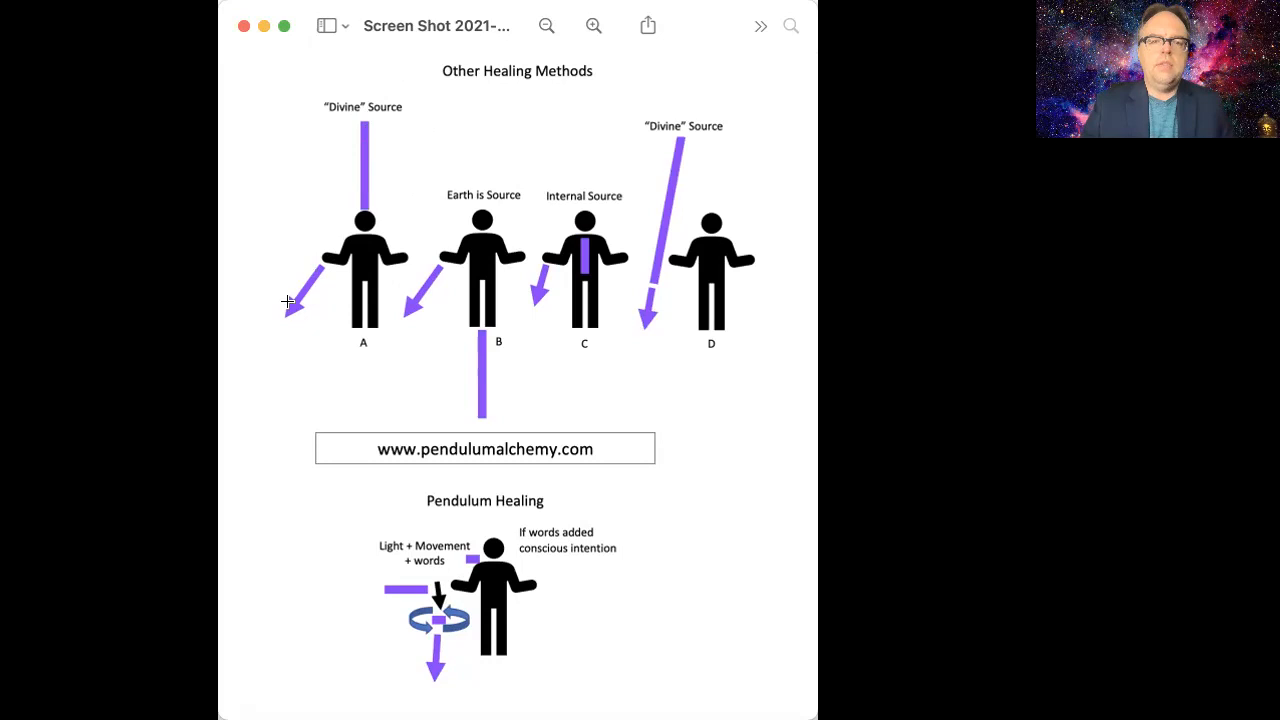
{"action": "mouse_move", "coordinate": [486, 196]}
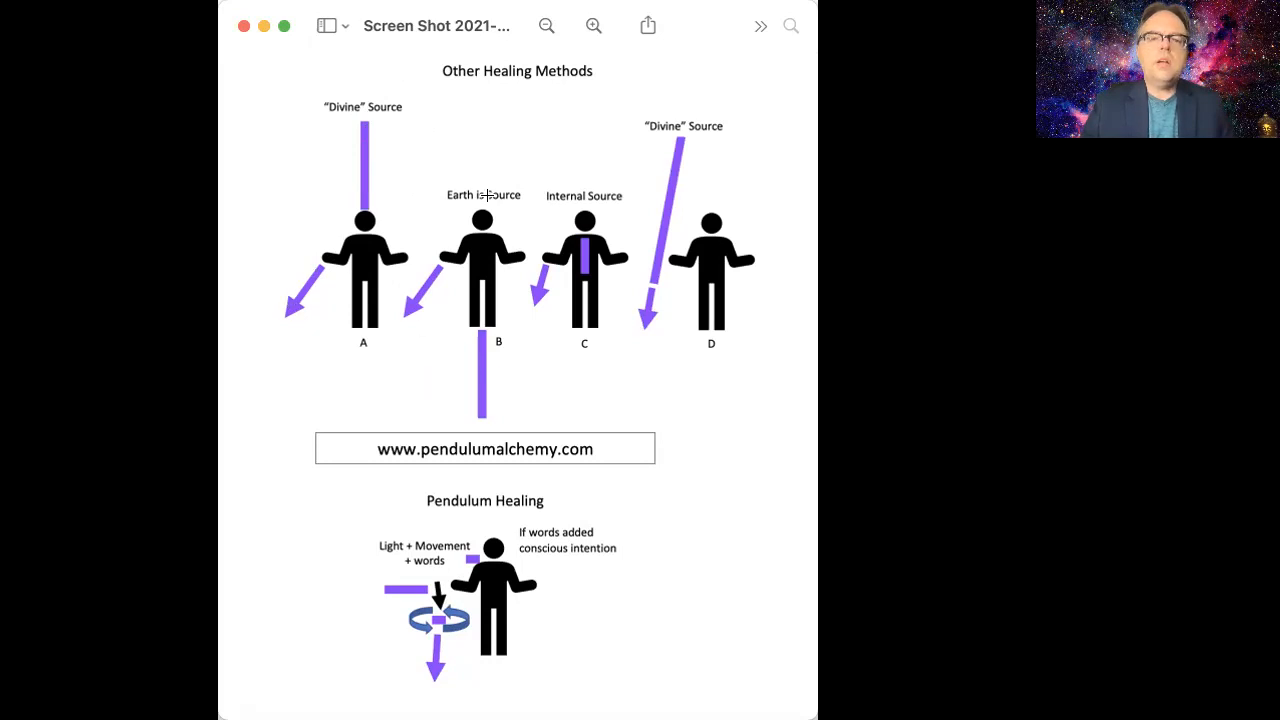
{"action": "mouse_move", "coordinate": [486, 392]}
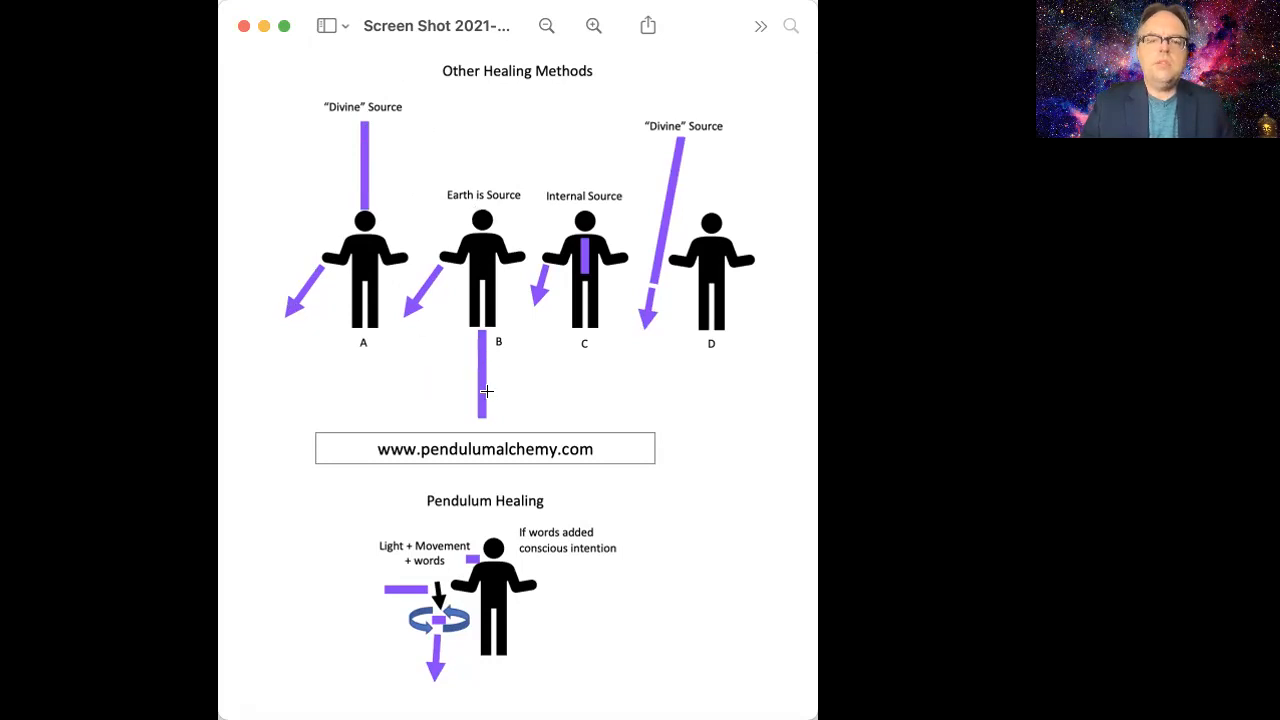
{"action": "mouse_move", "coordinate": [484, 264]}
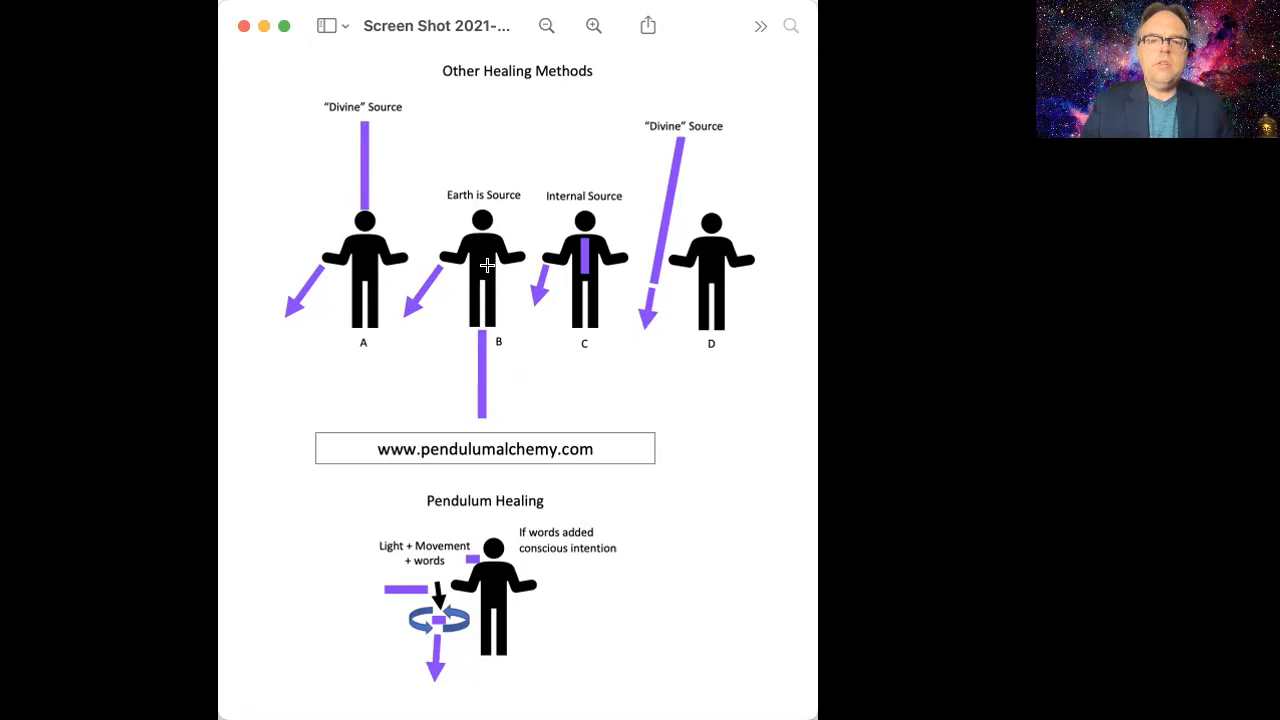
{"action": "mouse_move", "coordinate": [424, 288]}
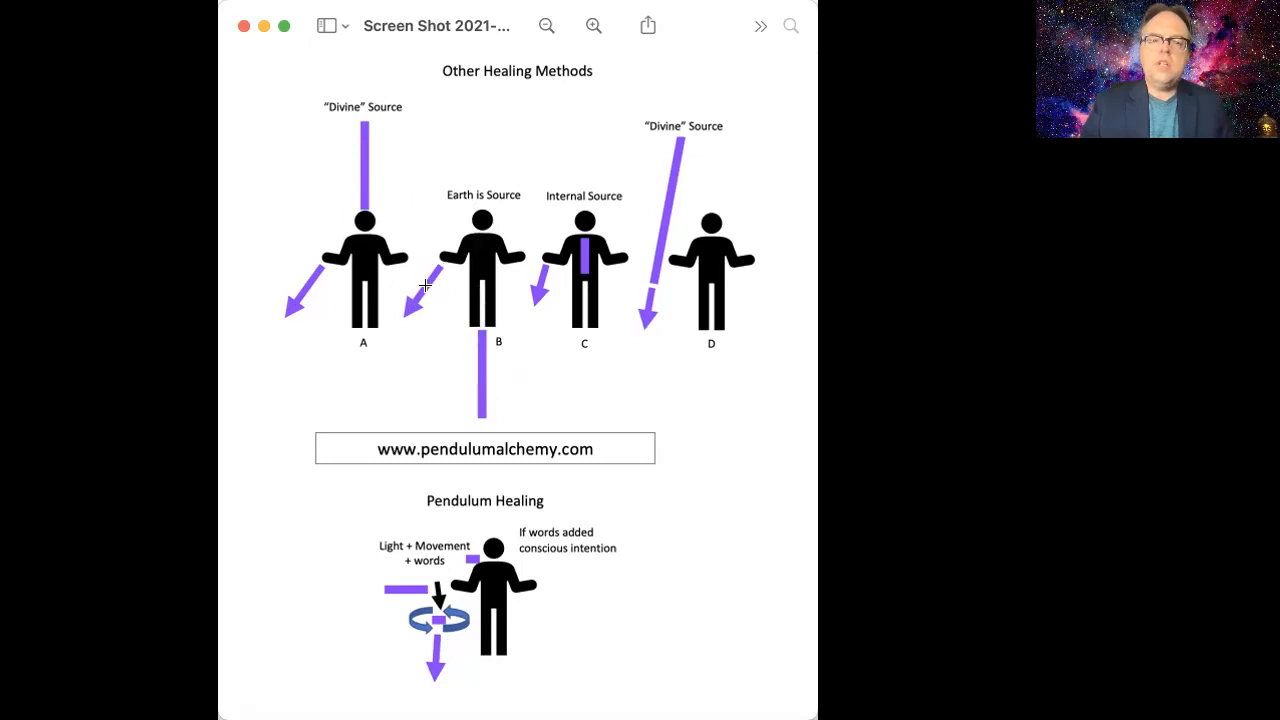
{"action": "mouse_move", "coordinate": [576, 330]}
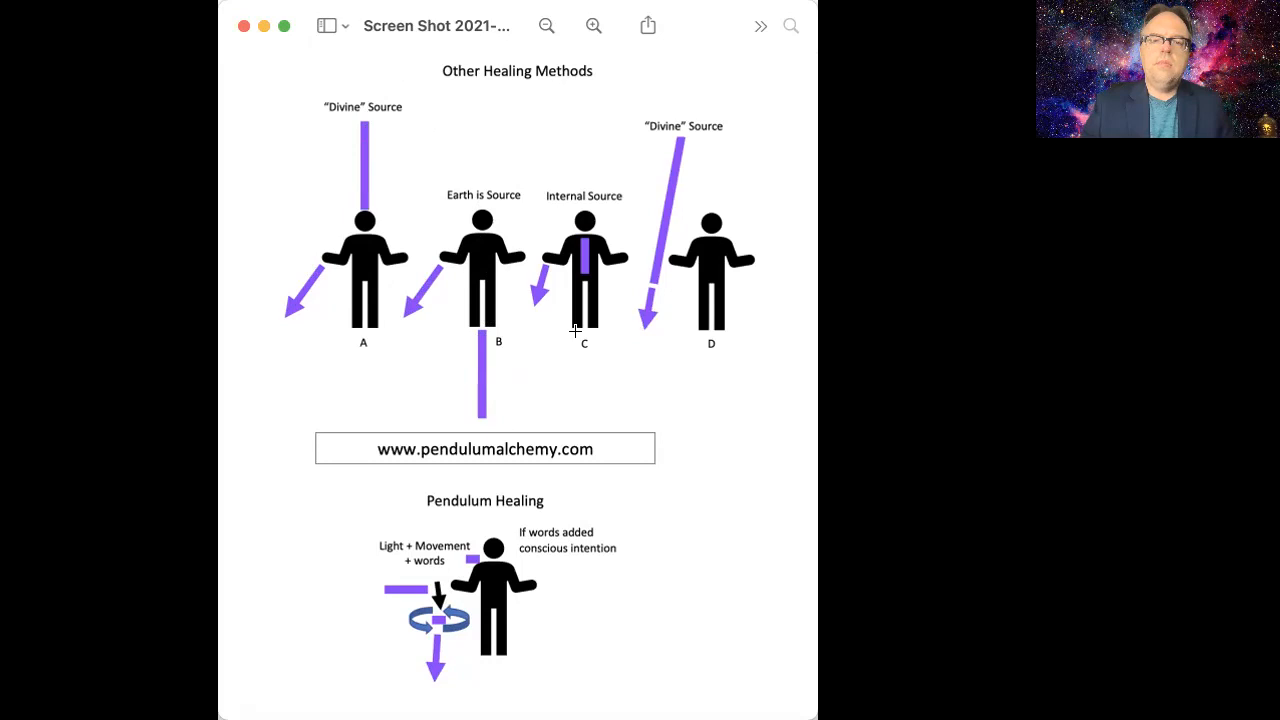
{"action": "mouse_move", "coordinate": [594, 264]}
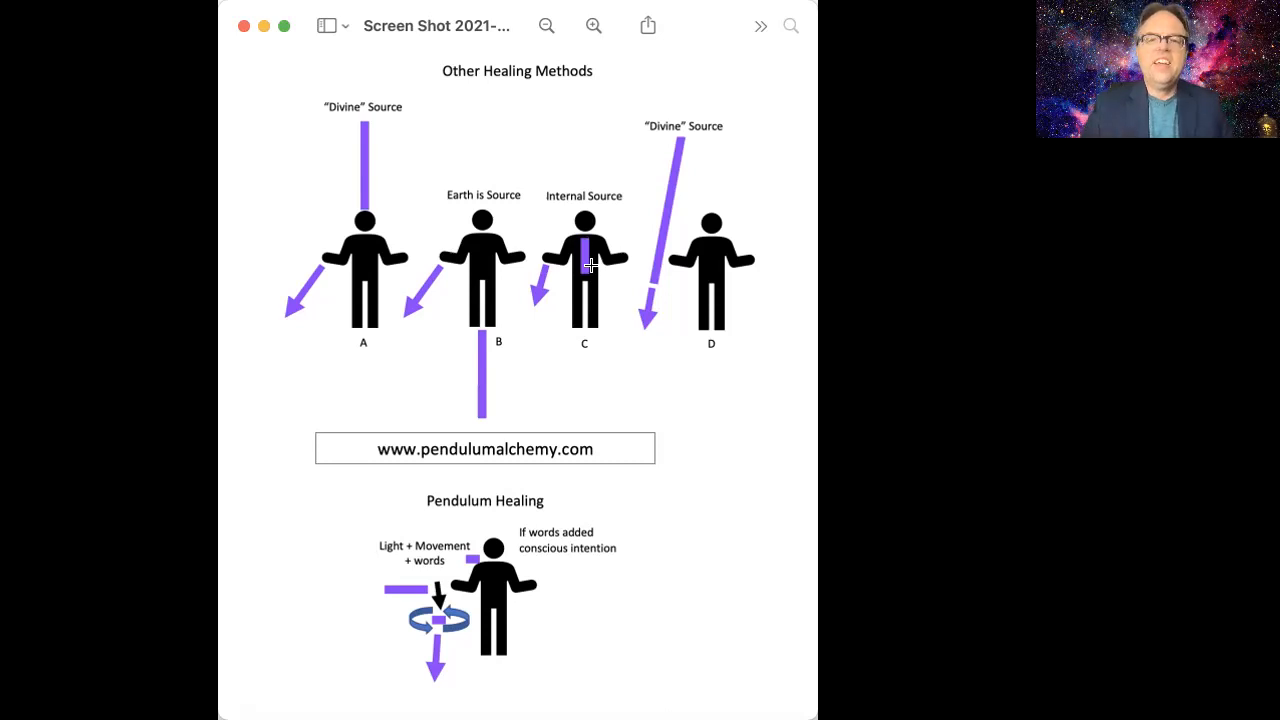
{"action": "mouse_move", "coordinate": [576, 252]}
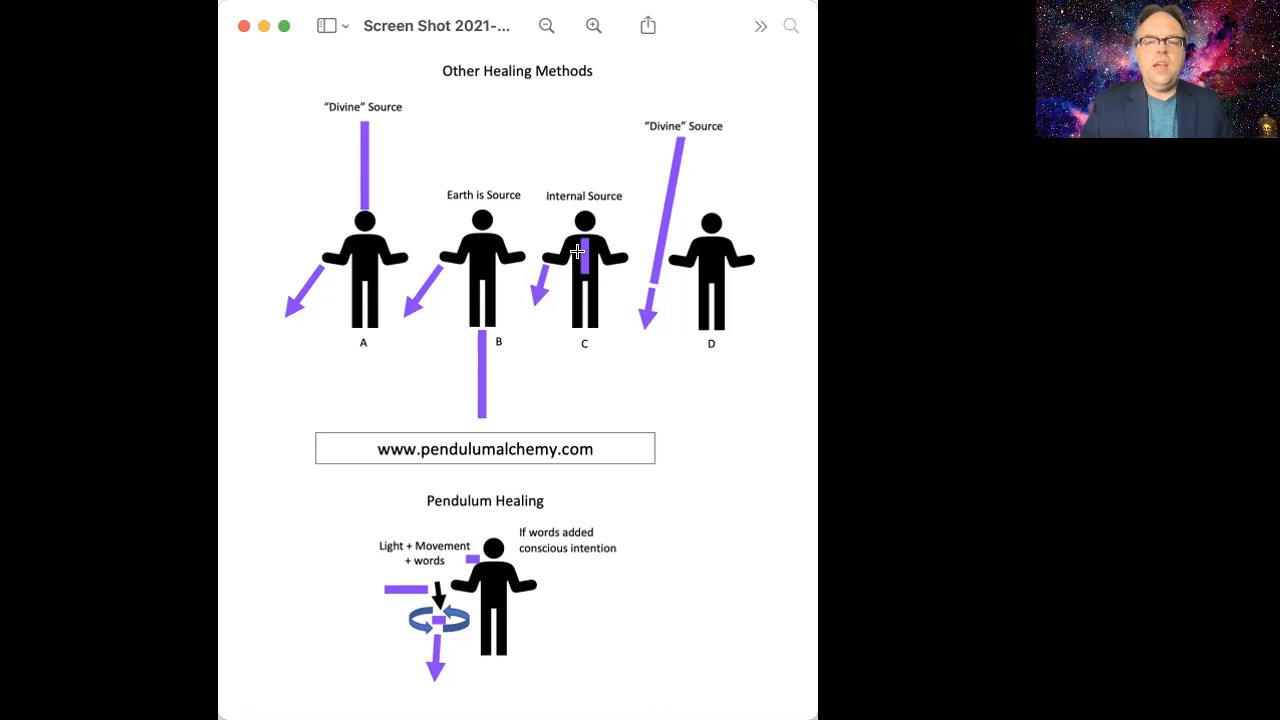
{"action": "mouse_move", "coordinate": [584, 252]}
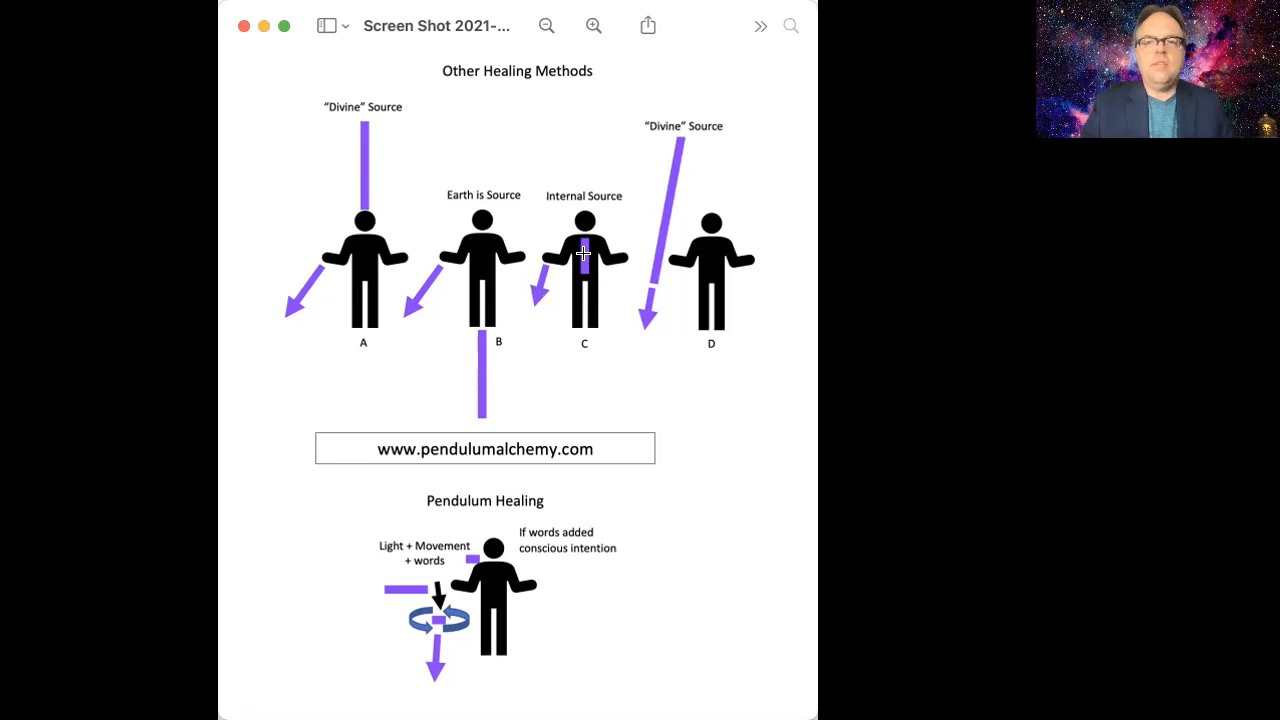
{"action": "mouse_move", "coordinate": [548, 272]}
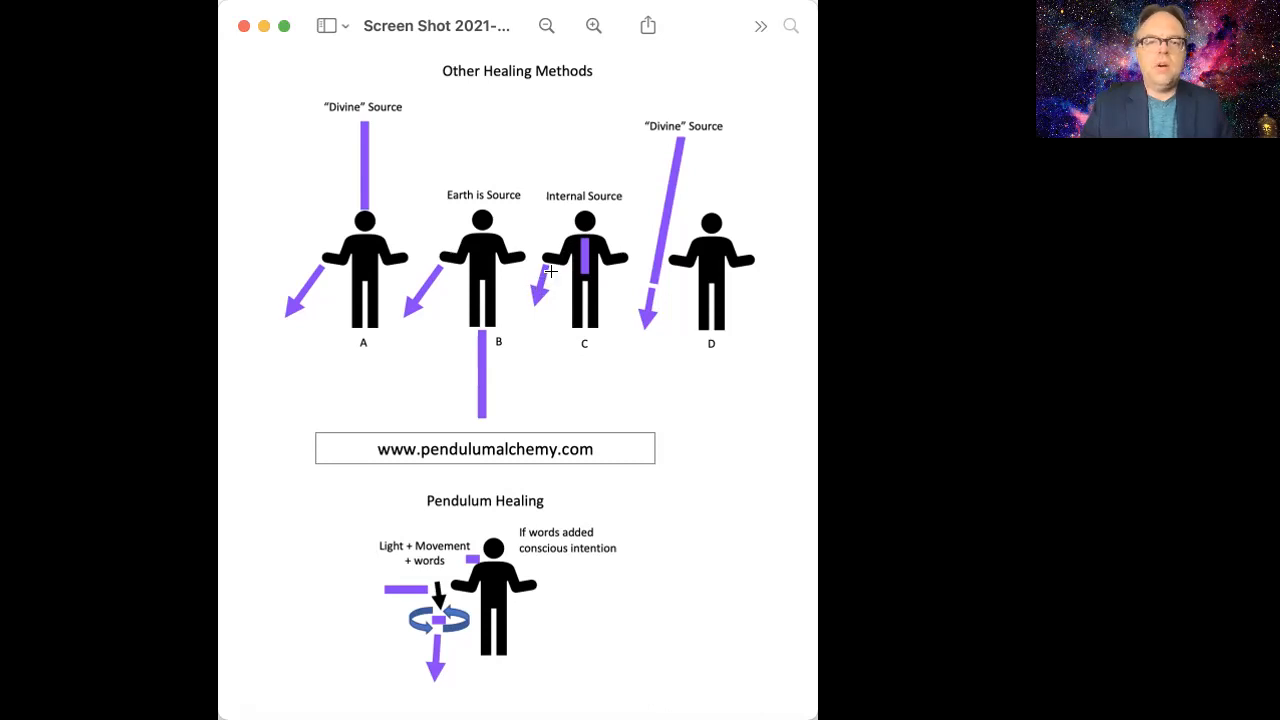
{"action": "mouse_move", "coordinate": [578, 252]}
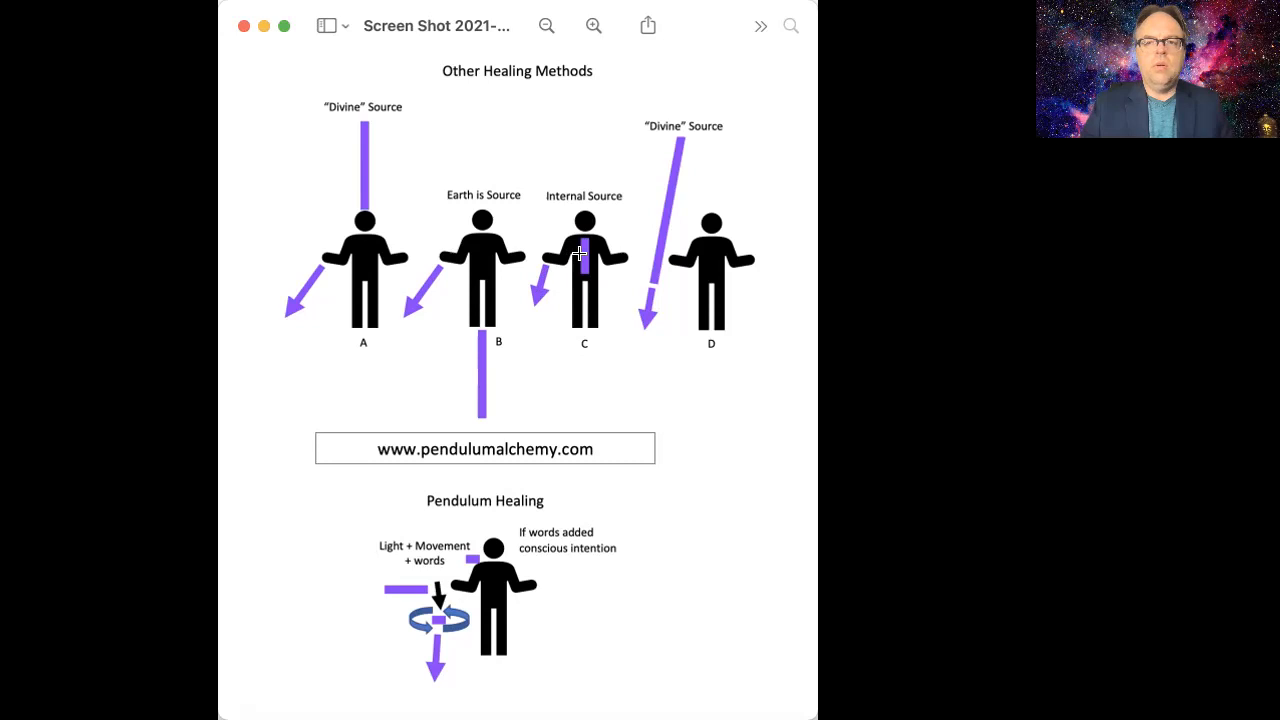
{"action": "mouse_move", "coordinate": [596, 256]}
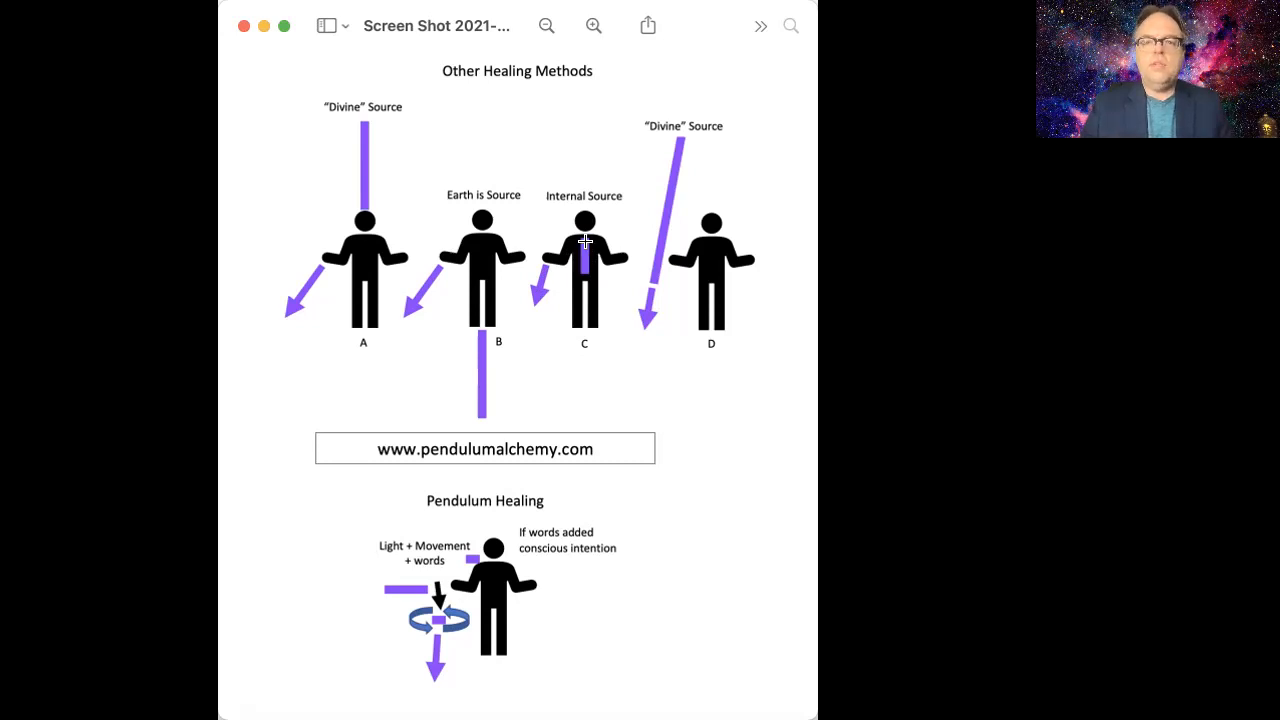
{"action": "mouse_move", "coordinate": [584, 244]}
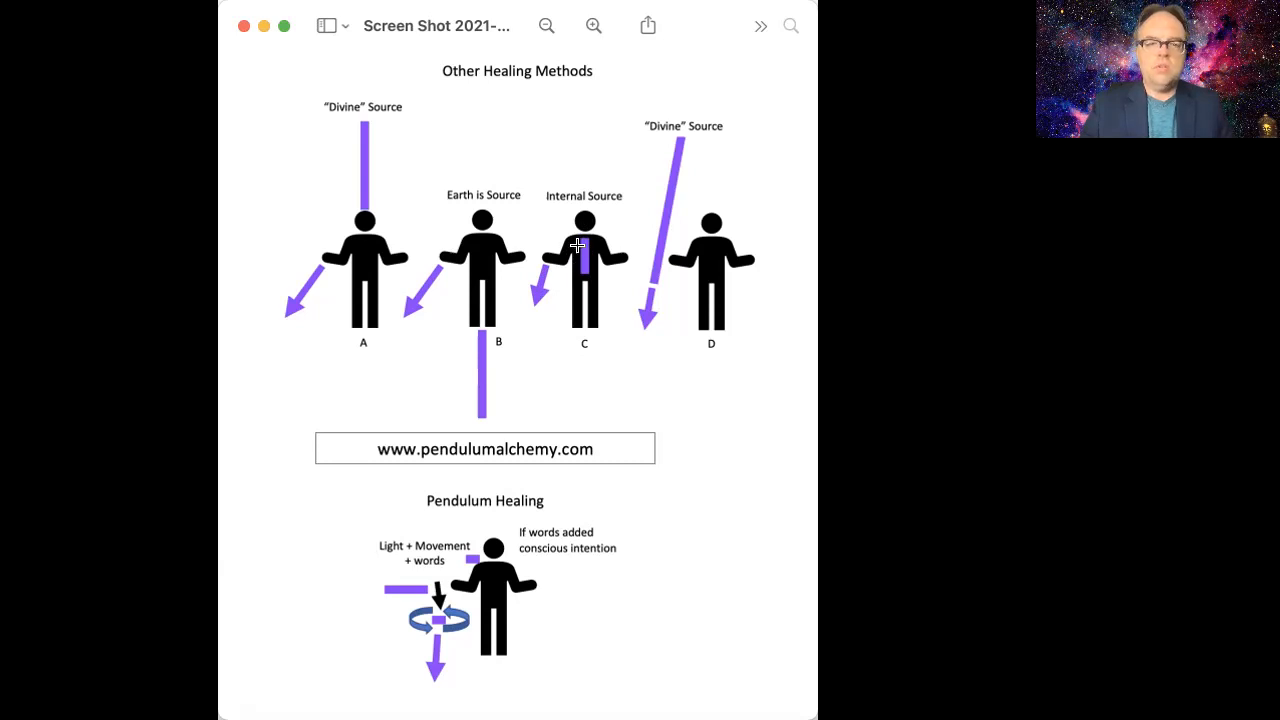
{"action": "mouse_move", "coordinate": [524, 296]}
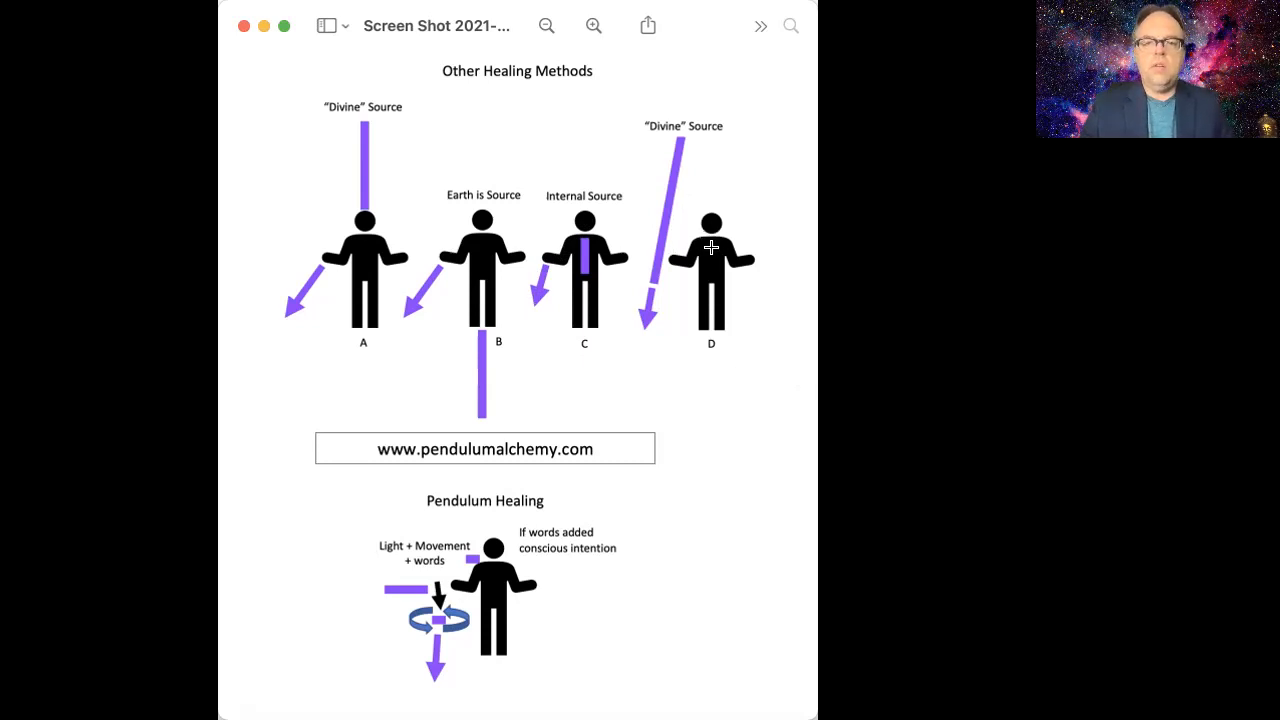
{"action": "mouse_move", "coordinate": [724, 300]}
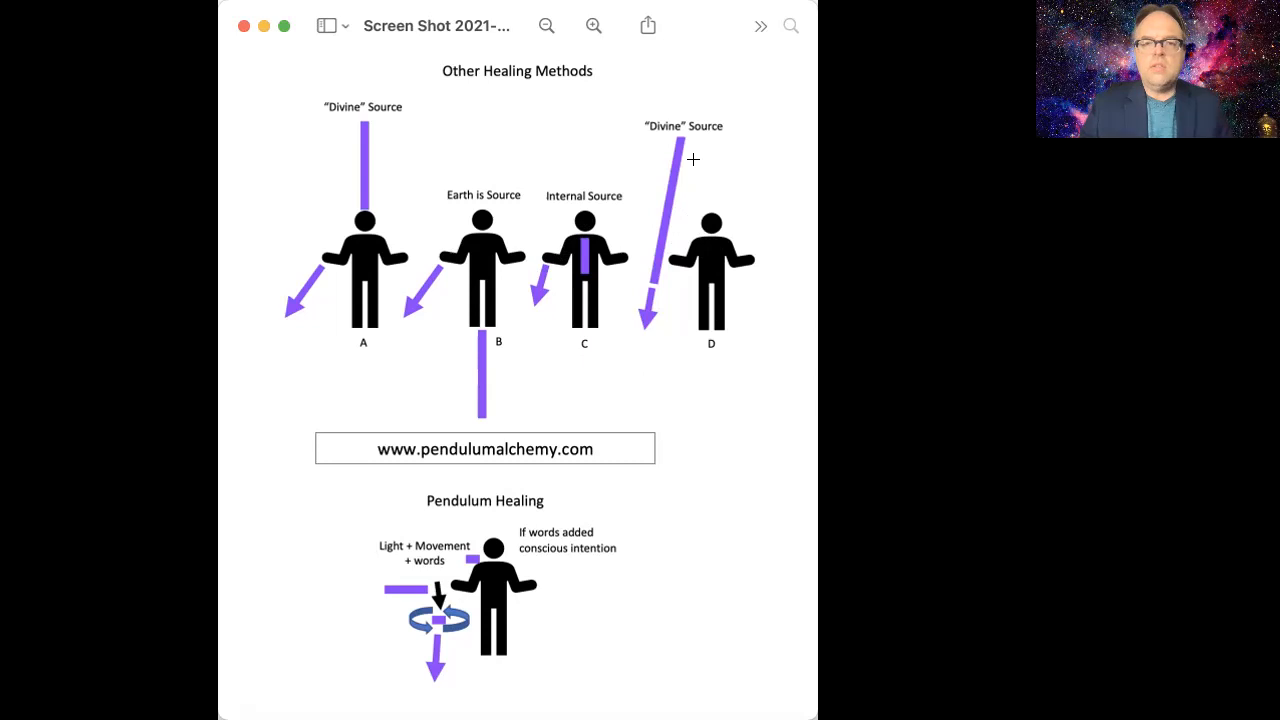
{"action": "mouse_move", "coordinate": [640, 328]}
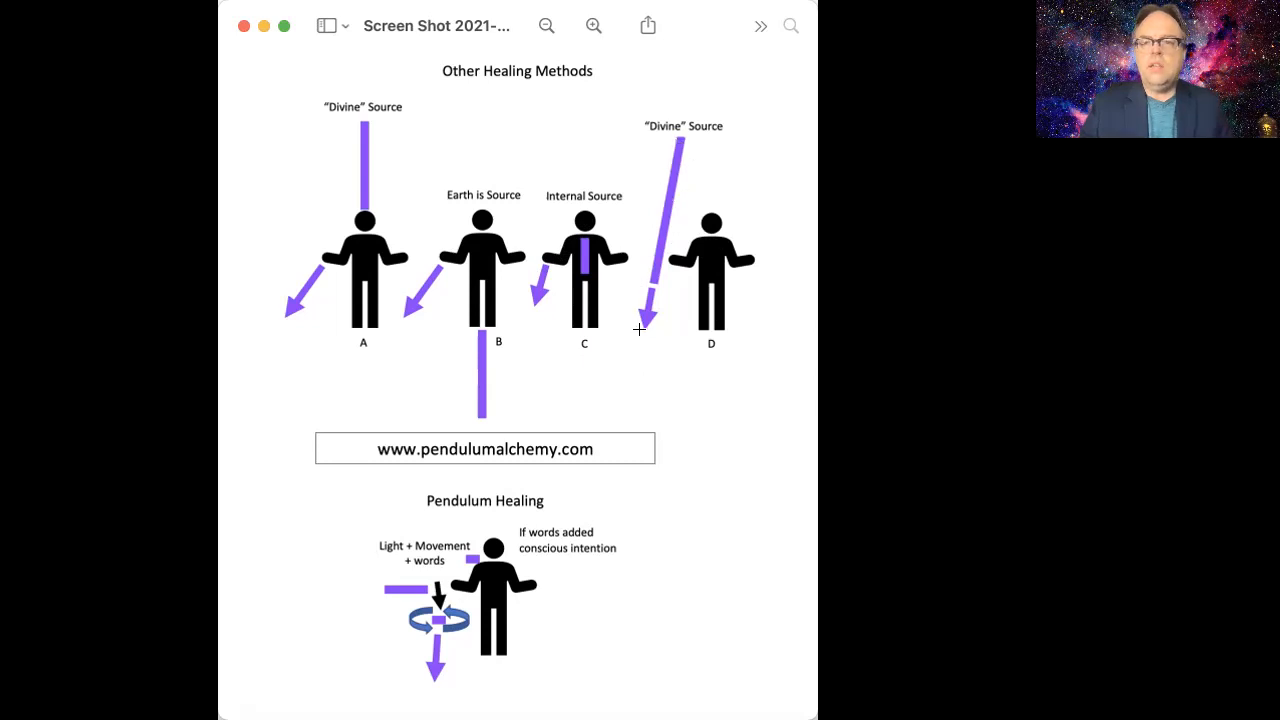
{"action": "mouse_move", "coordinate": [652, 260]}
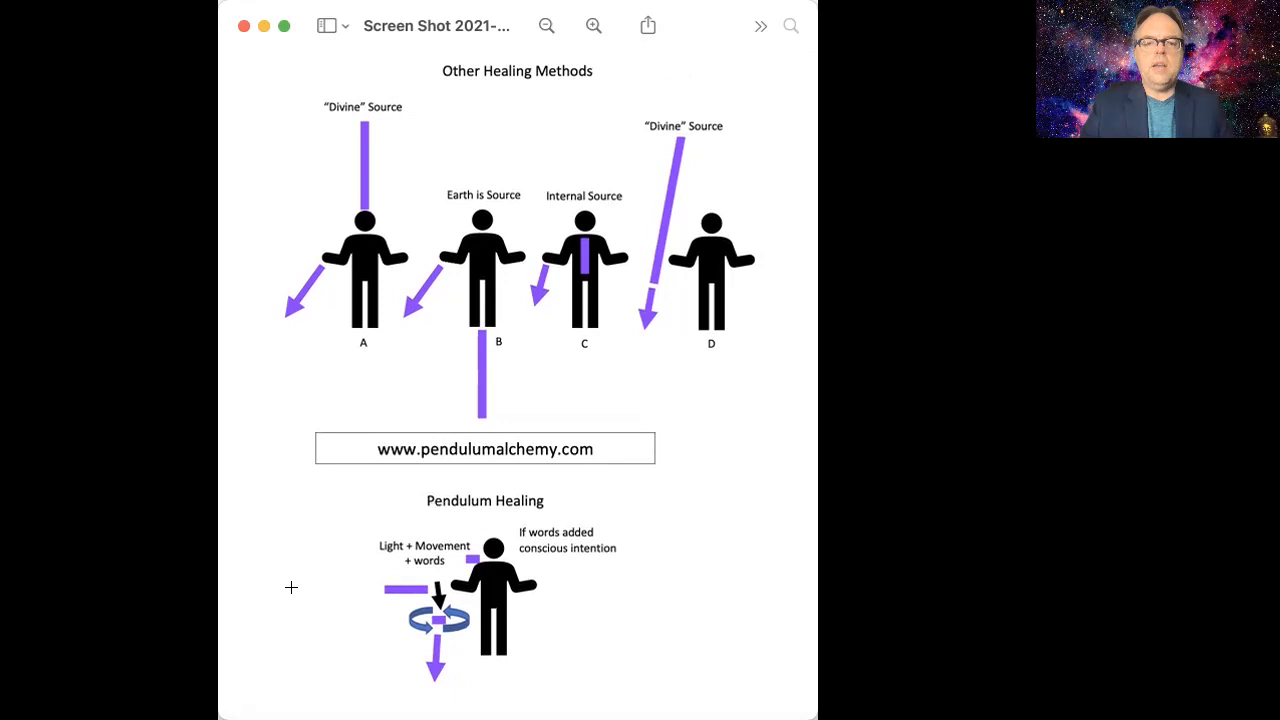
{"action": "mouse_move", "coordinate": [576, 568]}
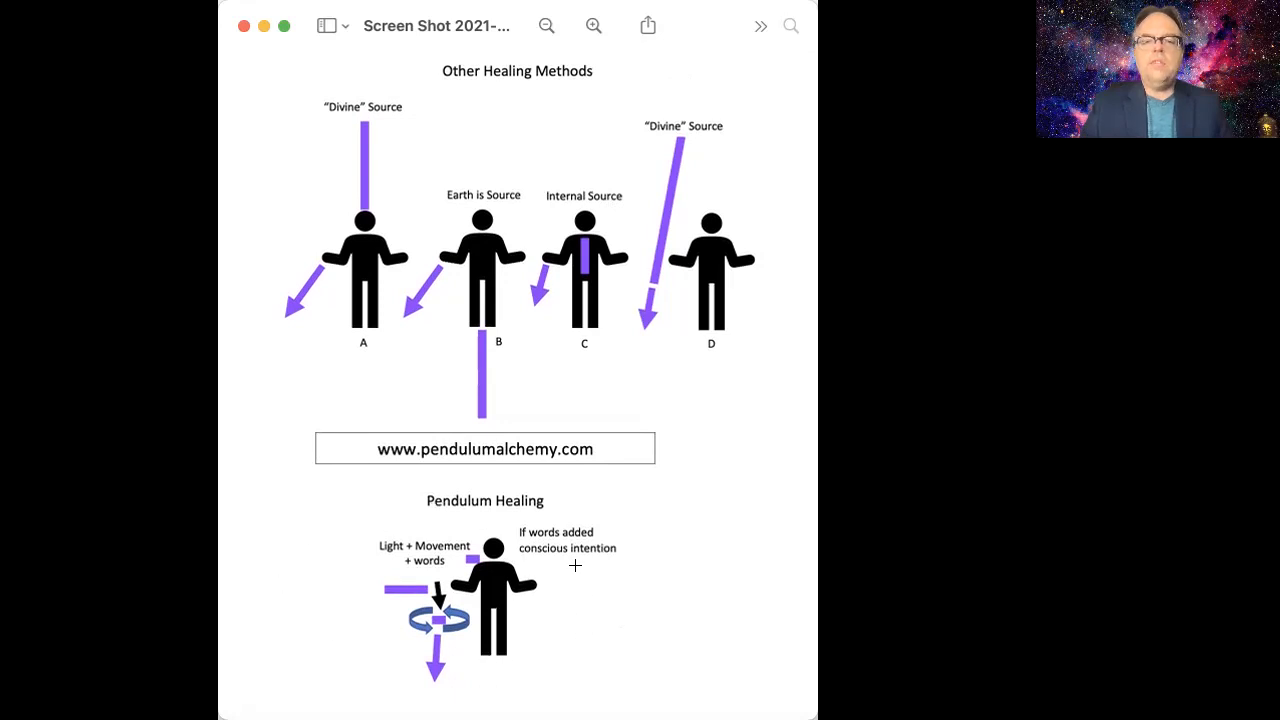
{"action": "mouse_move", "coordinate": [536, 520]}
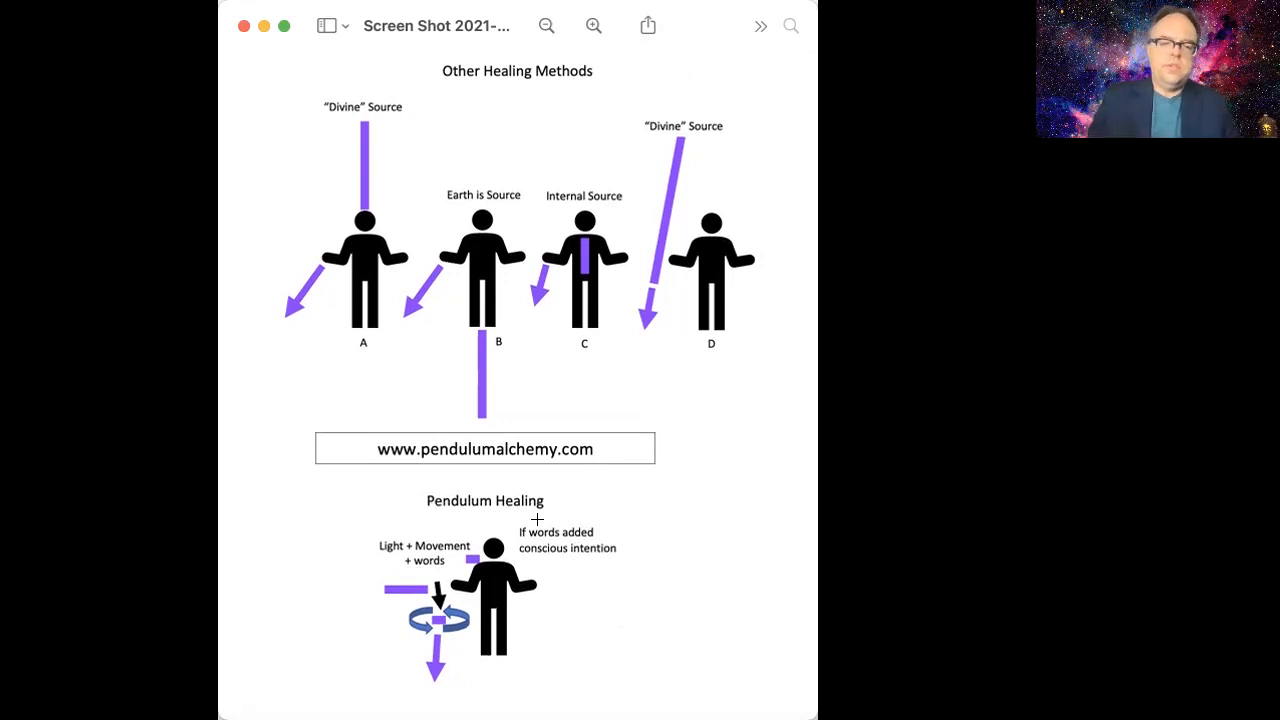